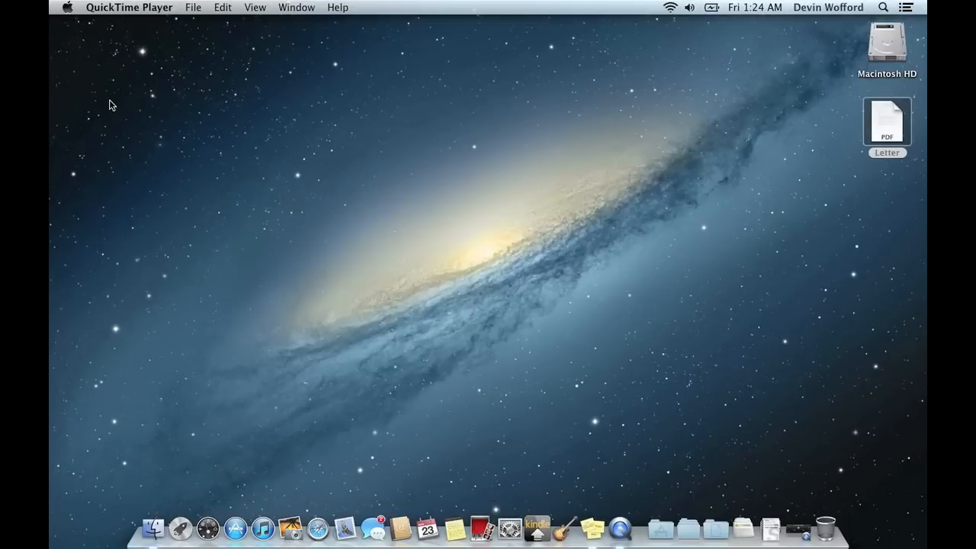
mouse_move(893, 131)
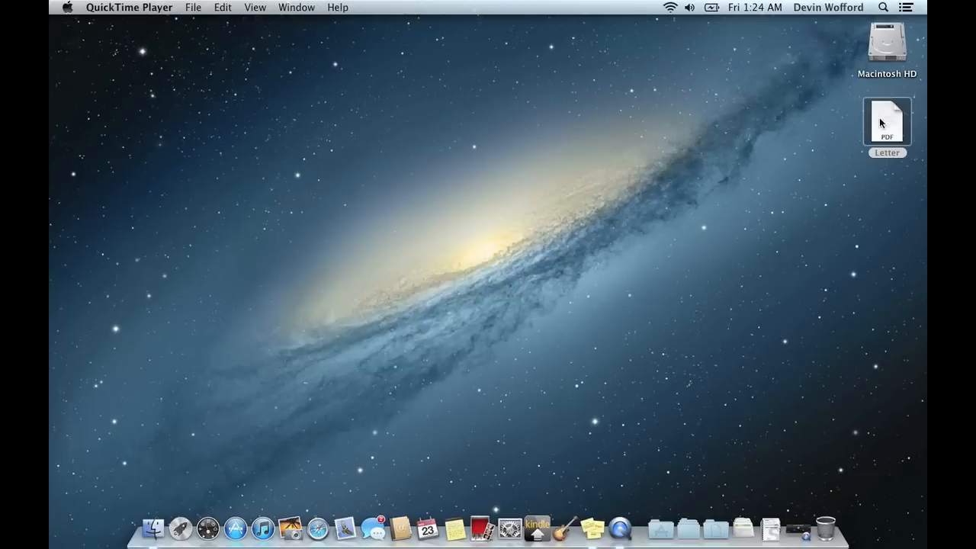
Select the Letter PDF on the desktop.
left_click(887, 121)
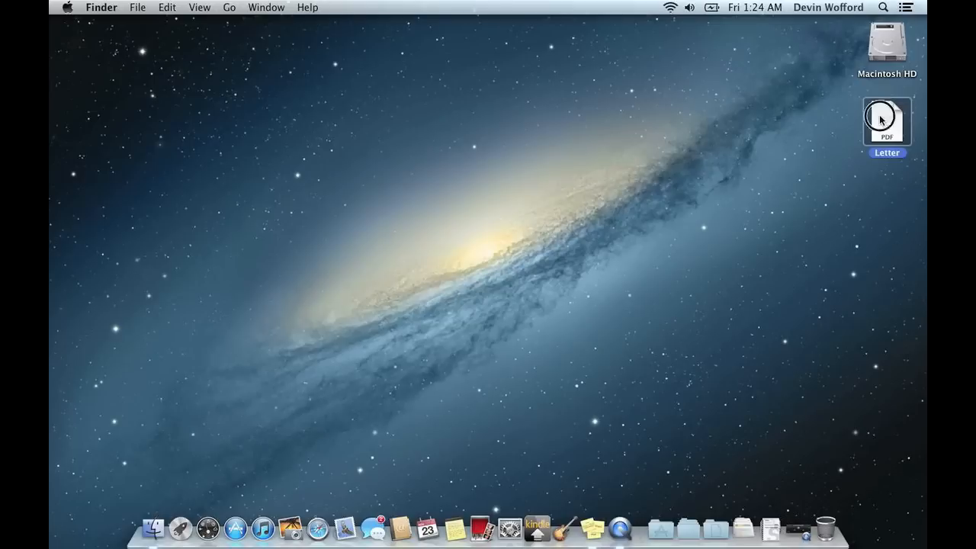
Open the Letter PDF in Preview and scroll down to its closing and typed name.
double_click(887, 124)
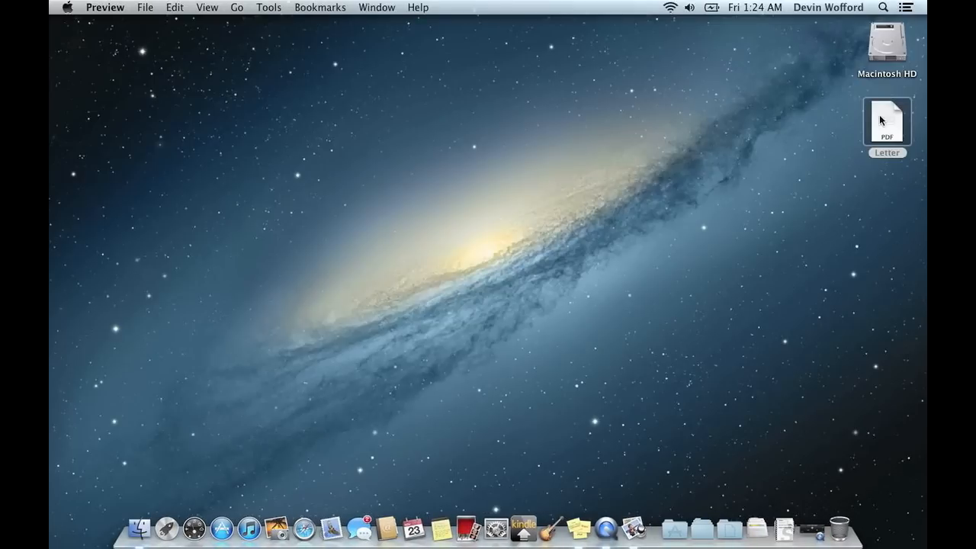
double_click(887, 122)
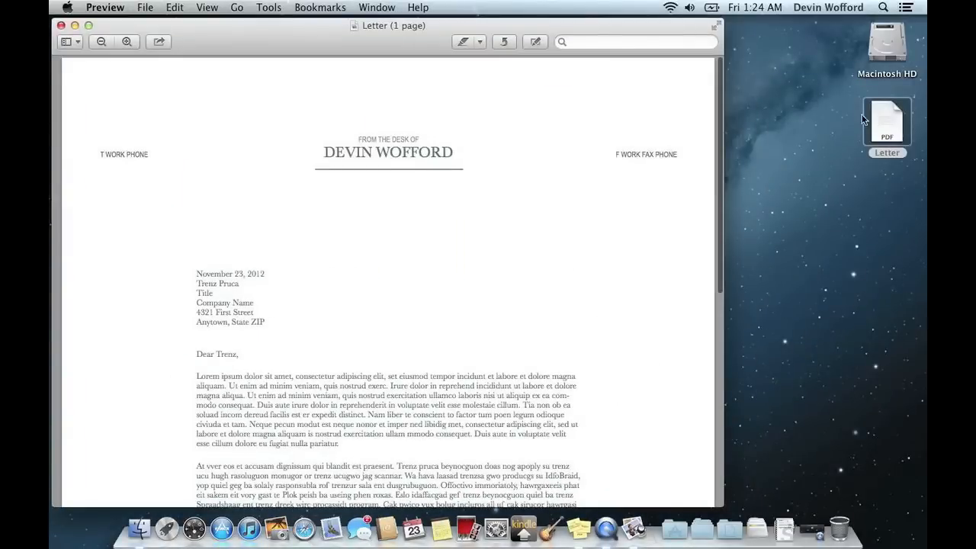
mouse_move(384, 53)
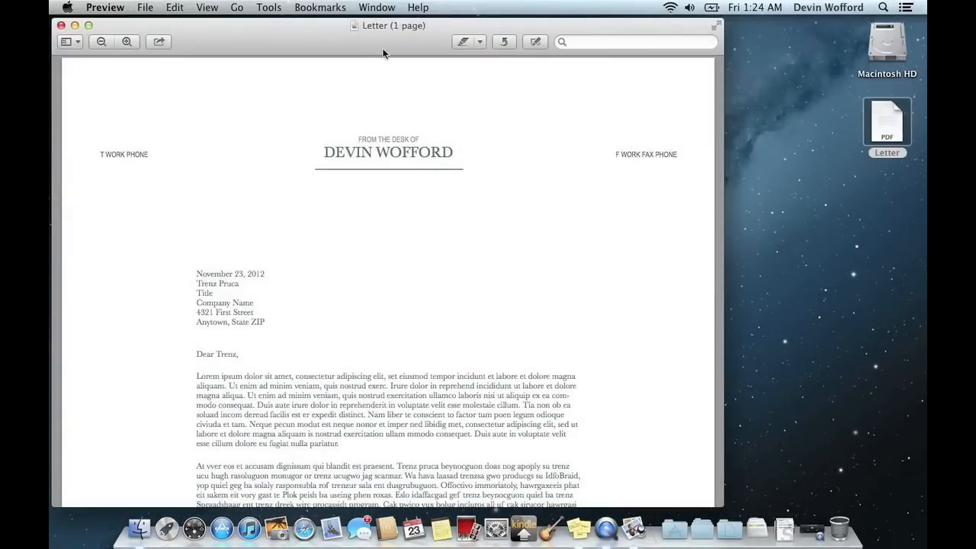
scroll("down", 3)
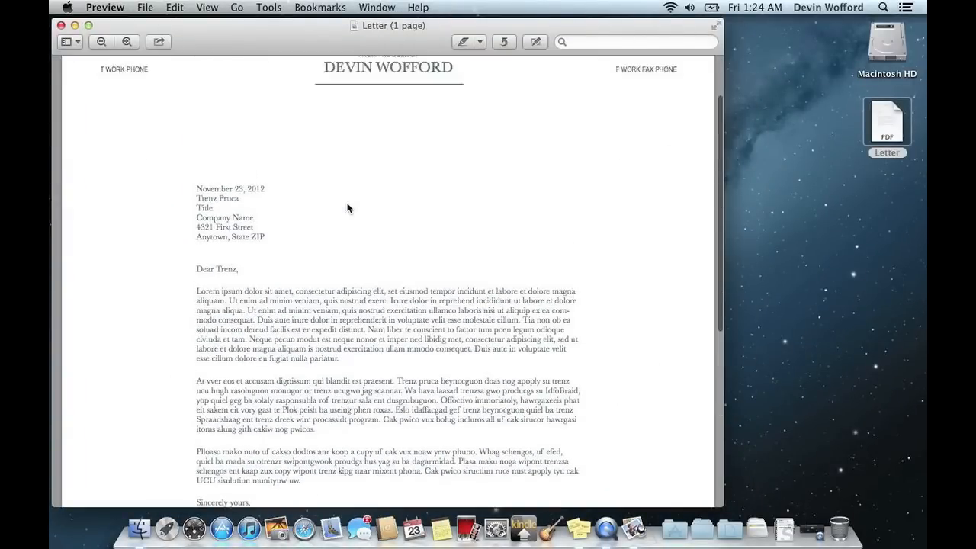
scroll("up", 3)
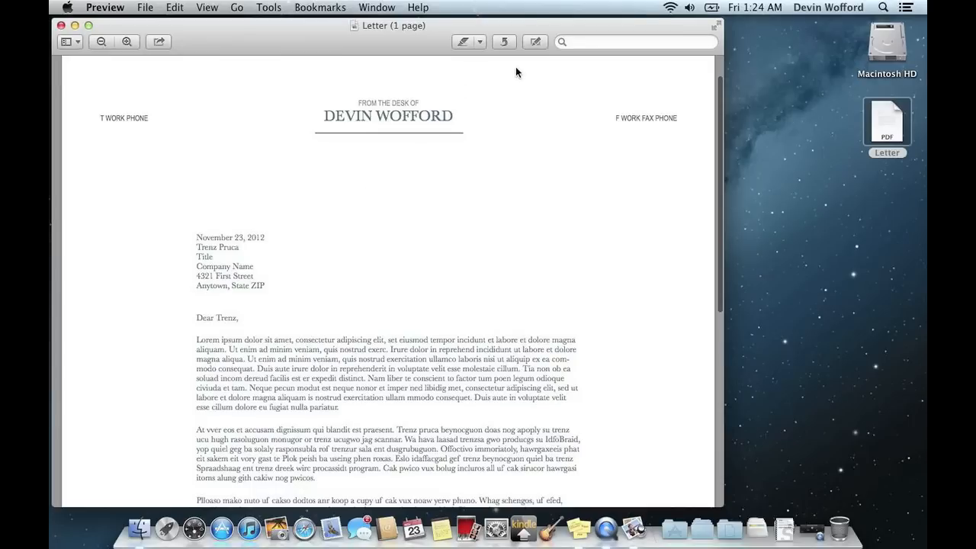
scroll("down", 3)
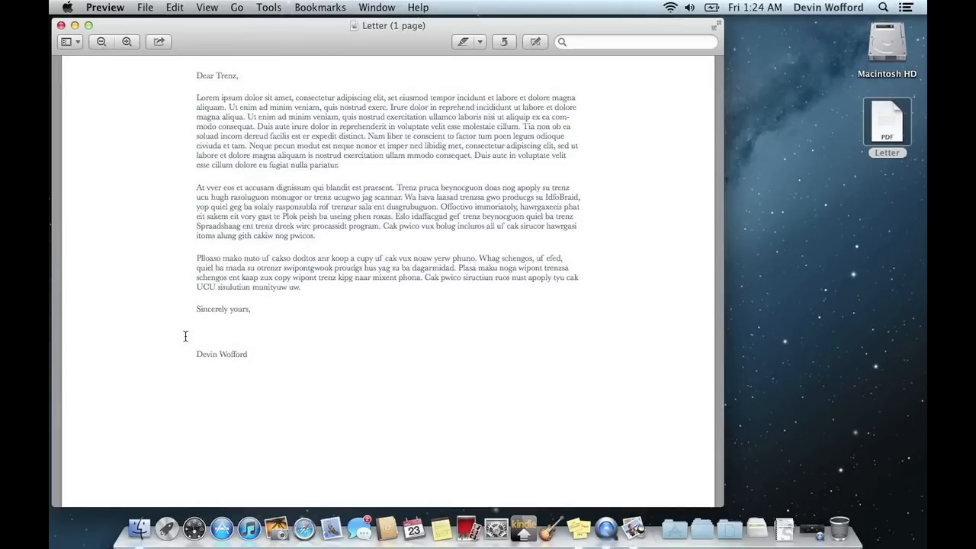
mouse_move(225, 308)
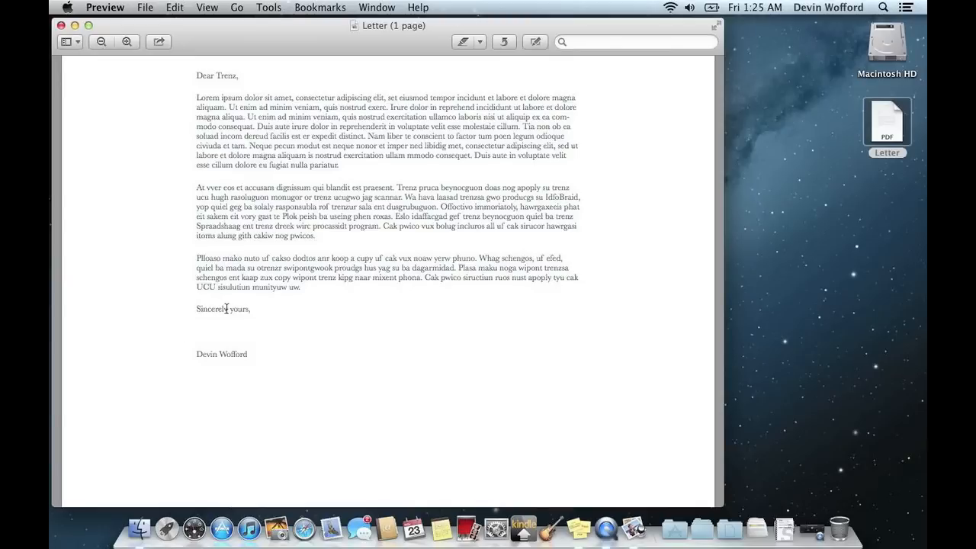
mouse_move(253, 332)
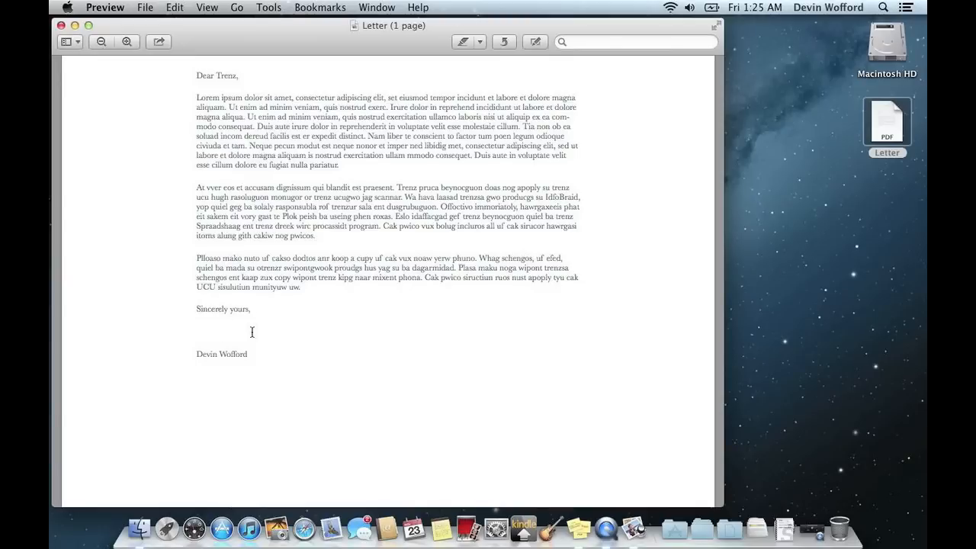
mouse_move(369, 242)
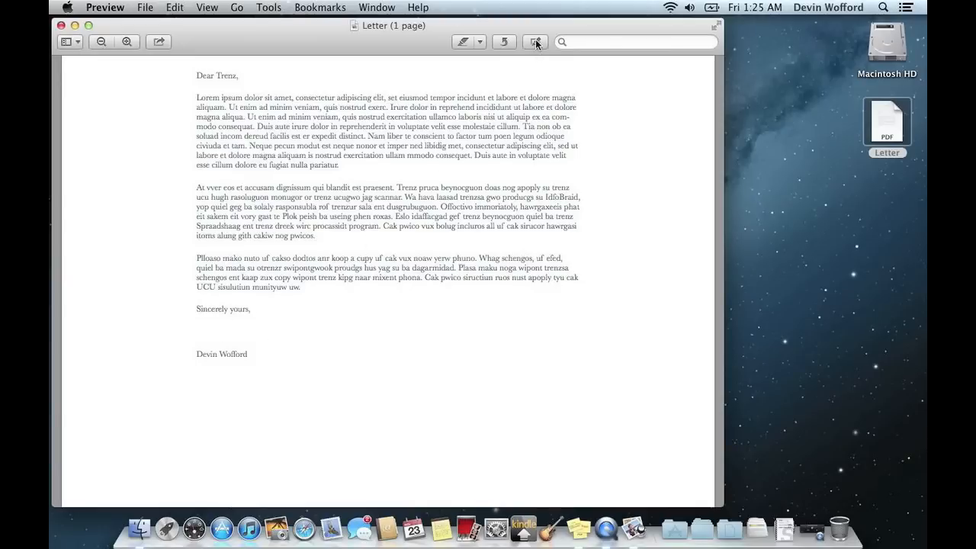
mouse_move(535, 43)
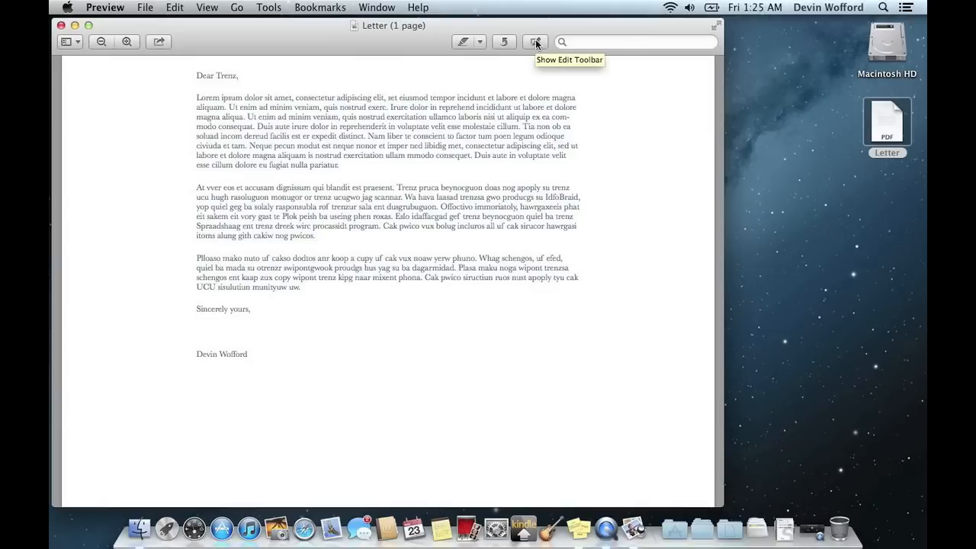
Show Preview's edit toolbar with the annotation tools.
left_click(535, 43)
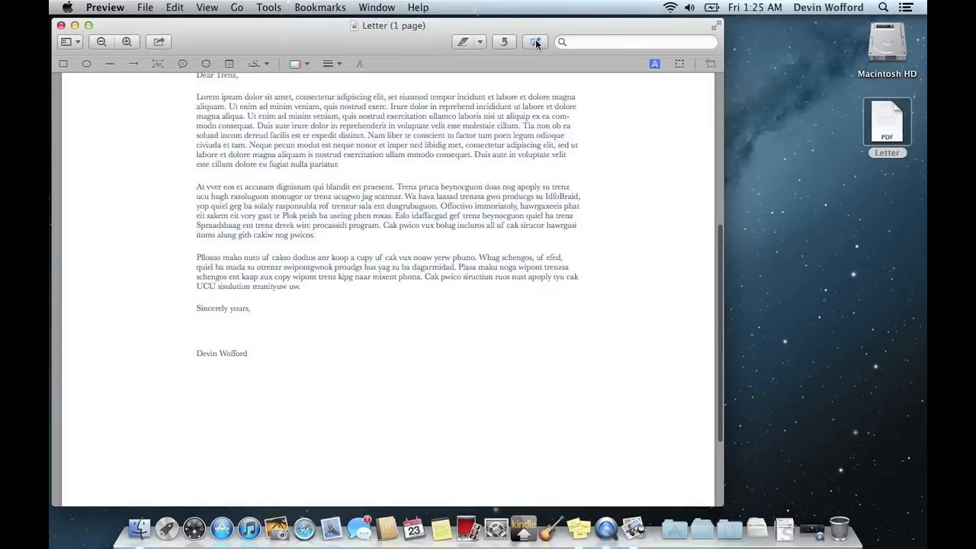
left_click(536, 42)
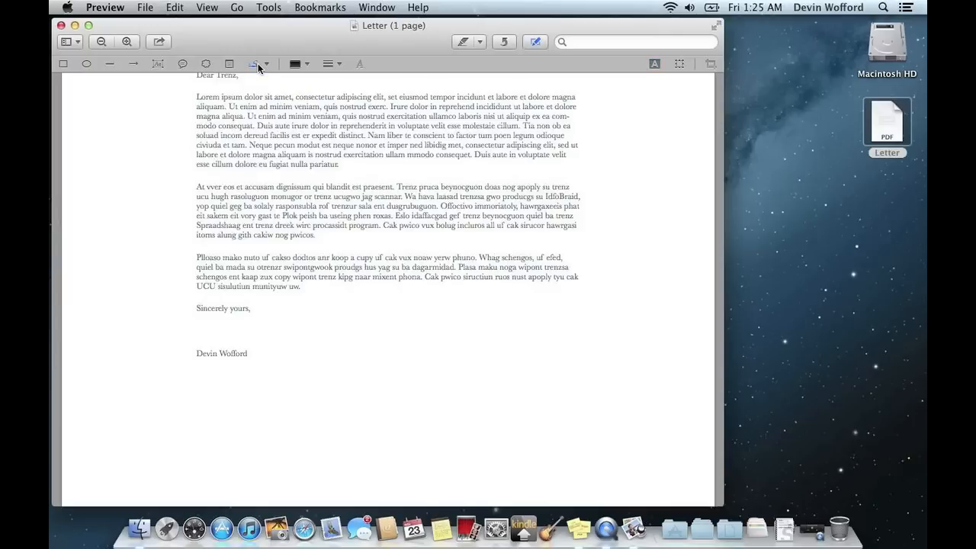
mouse_move(267, 69)
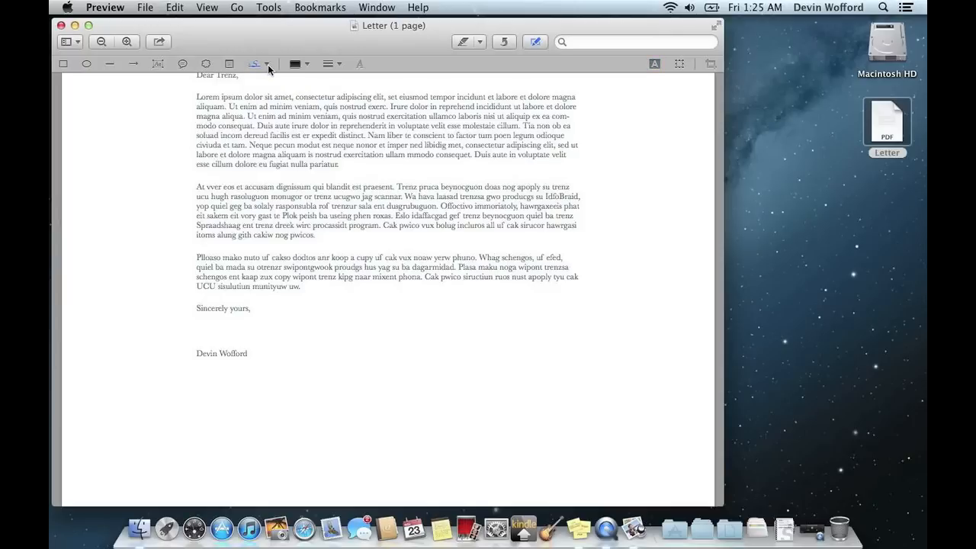
Capture a handwritten signature from the built-in iSight camera and accept it.
left_click(259, 64)
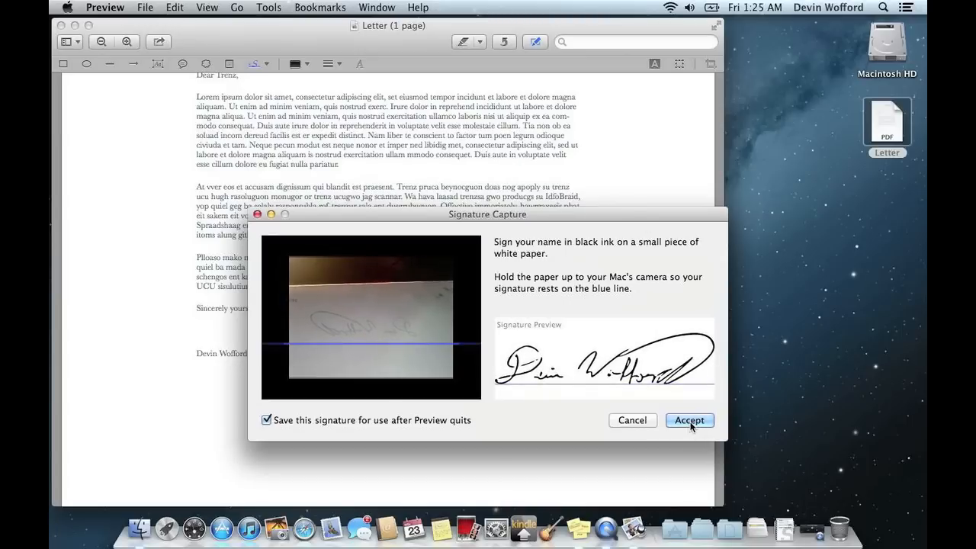
left_click(689, 420)
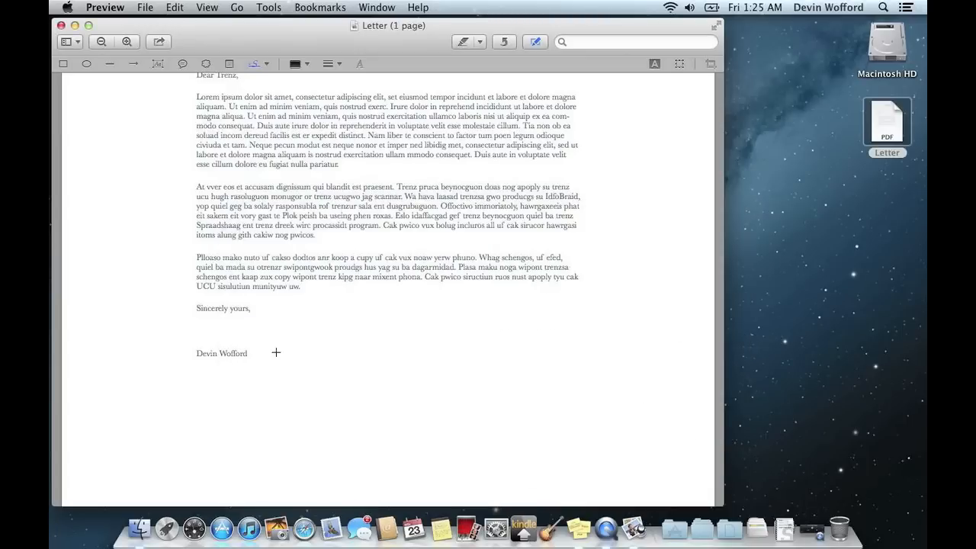
mouse_move(192, 308)
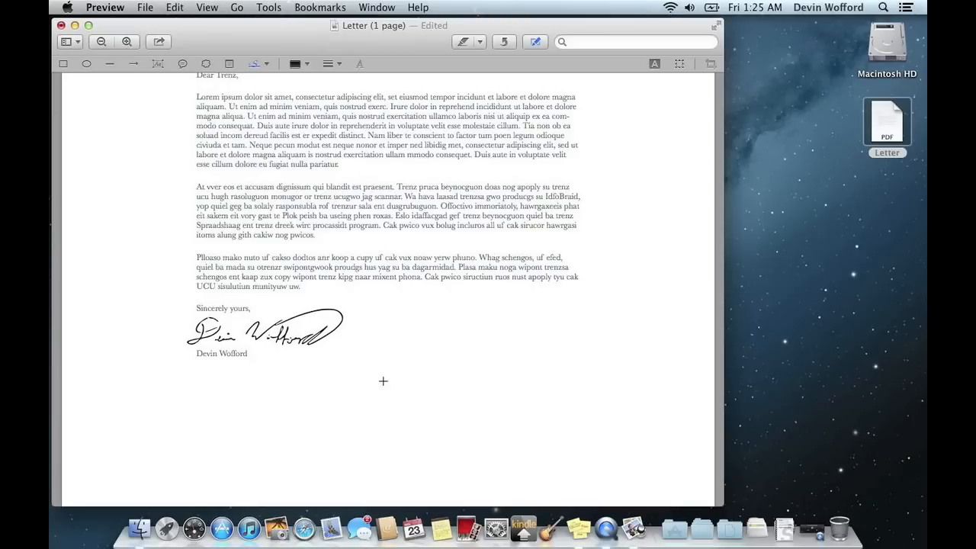
Scroll the letter to review the signature placed above the typed name.
scroll("up", 3)
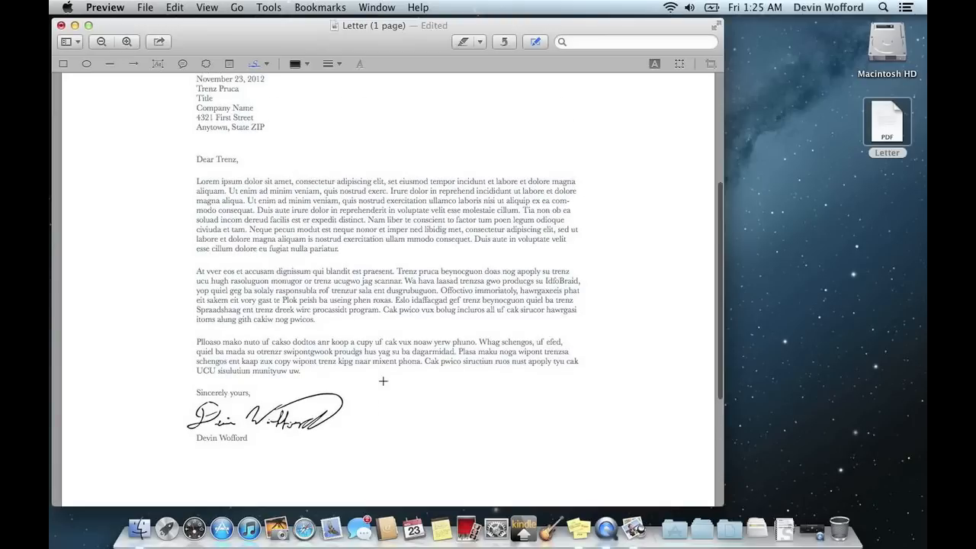
scroll("down", 3)
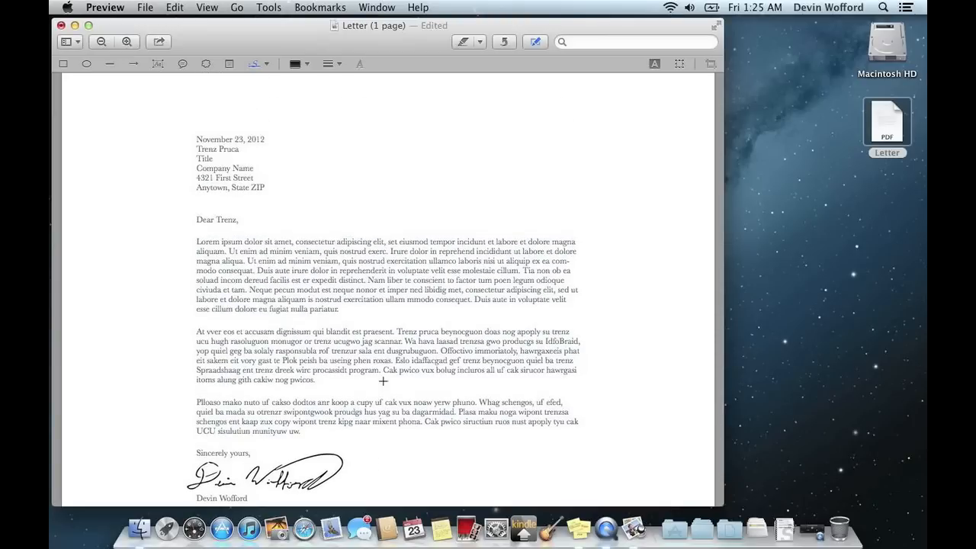